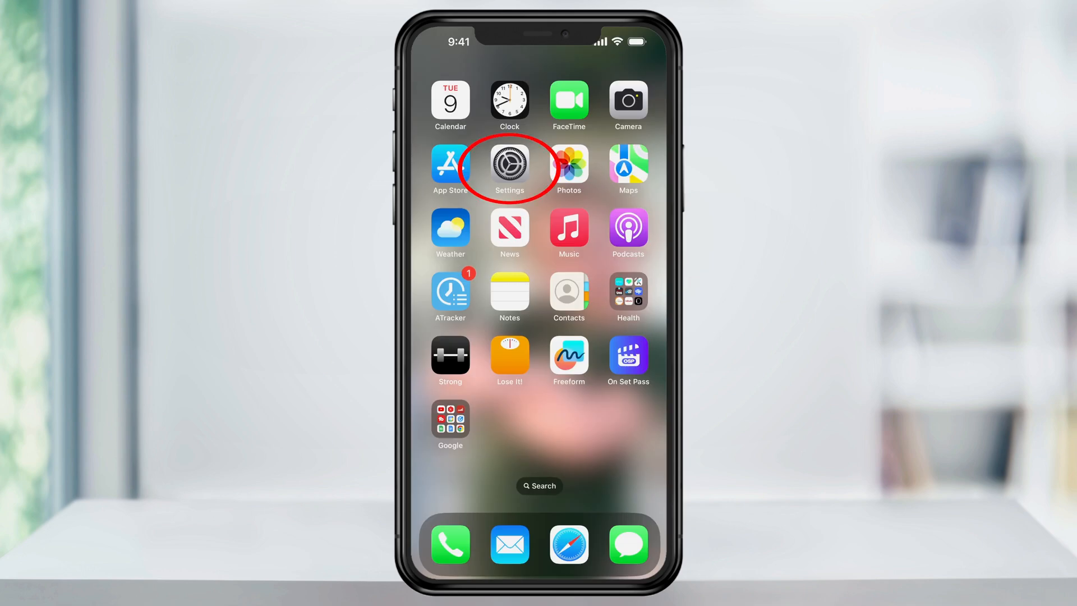
Go from the home screen into Settings and onto the Wi-Fi page, connected to BottleRocket.
click(510, 165)
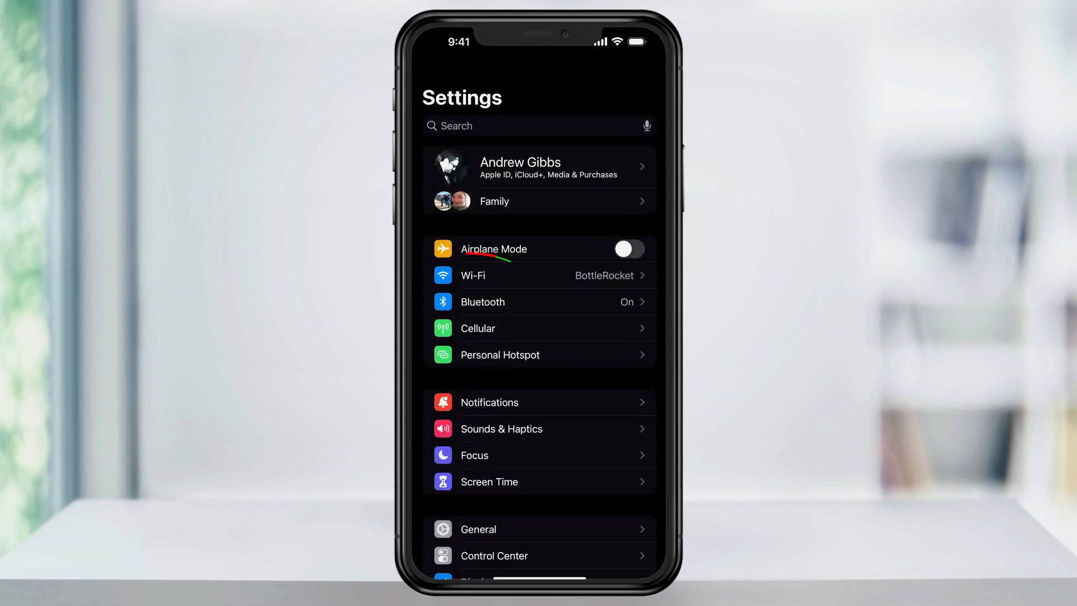
click(473, 275)
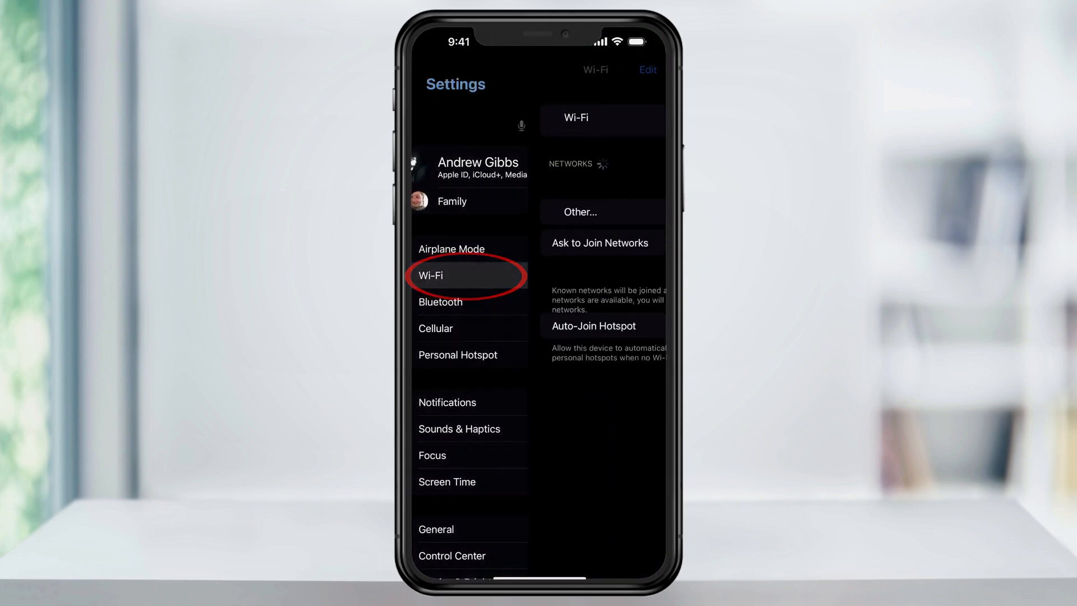
click(431, 275)
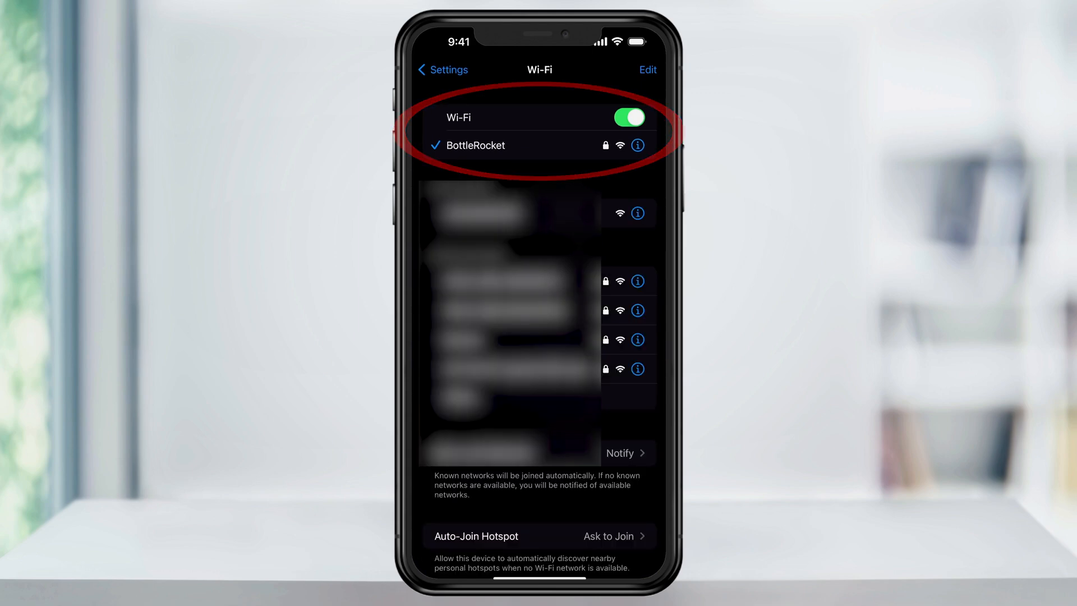
scroll(down, 3)
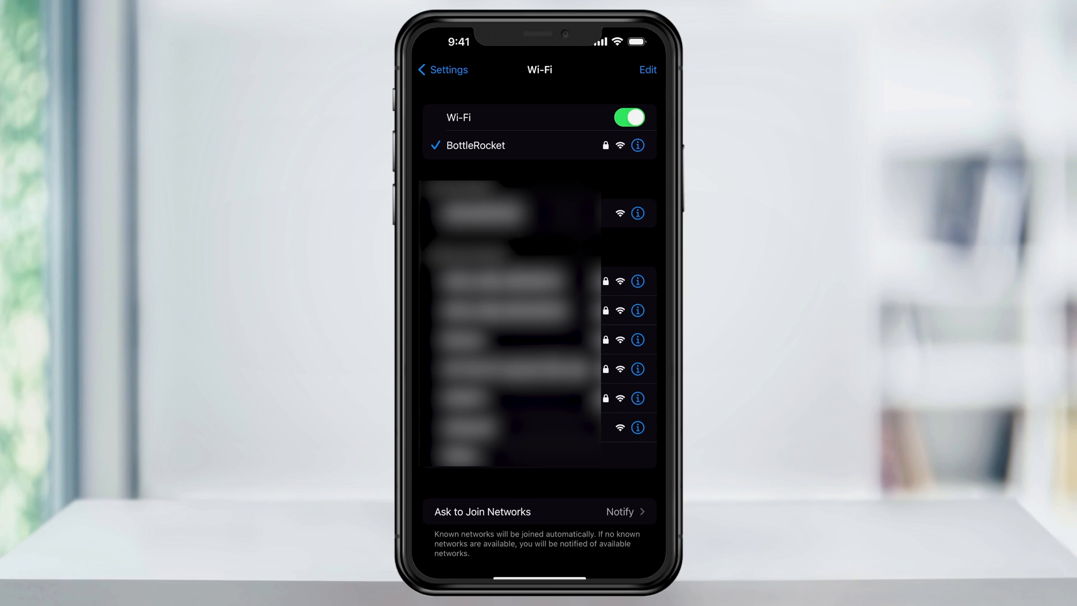
click(637, 145)
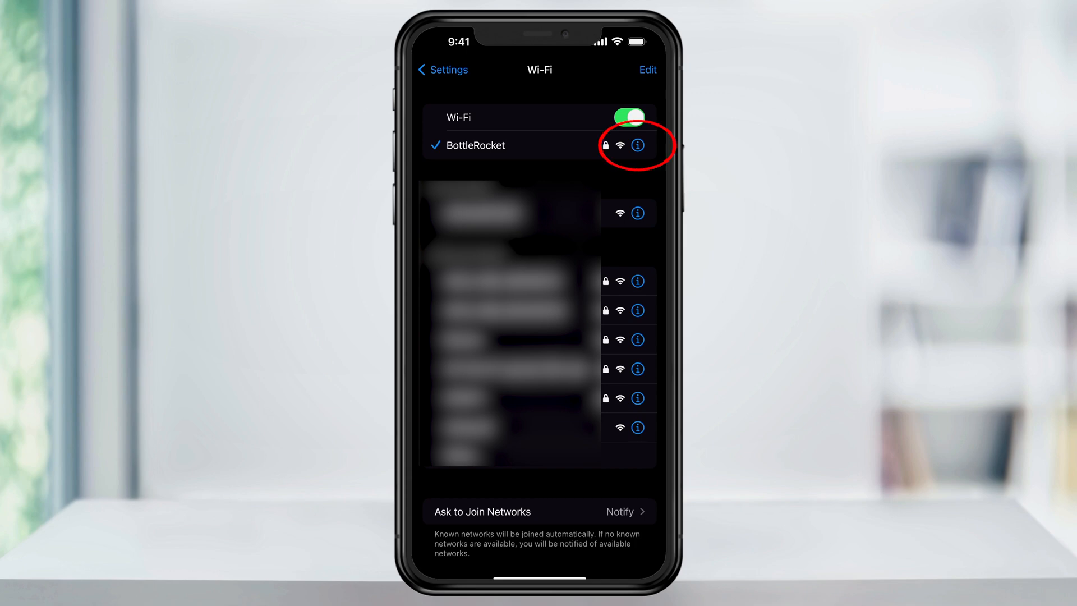
click(638, 144)
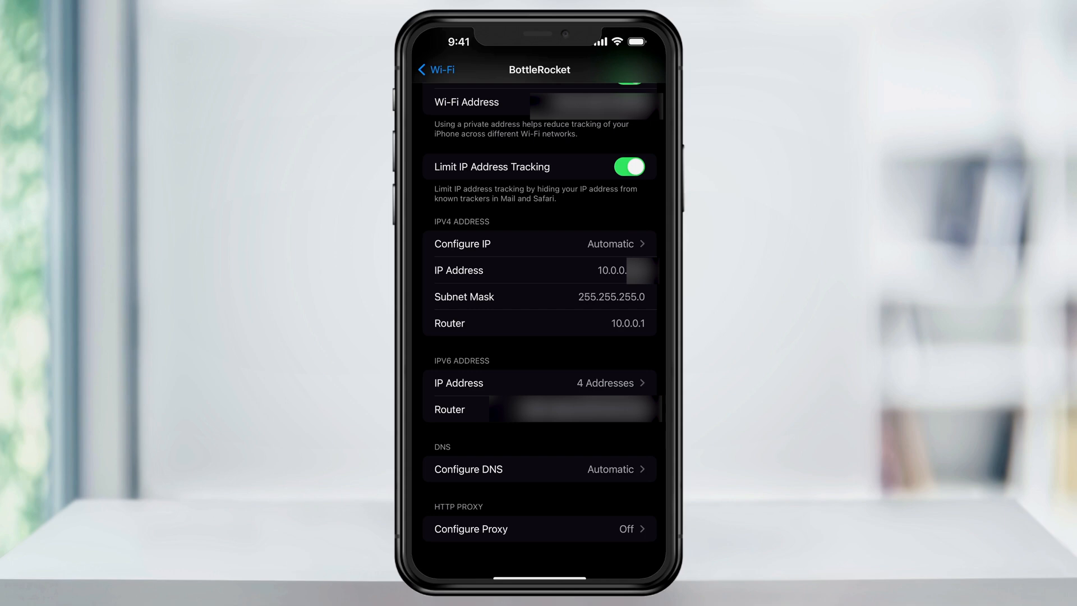
click(434, 70)
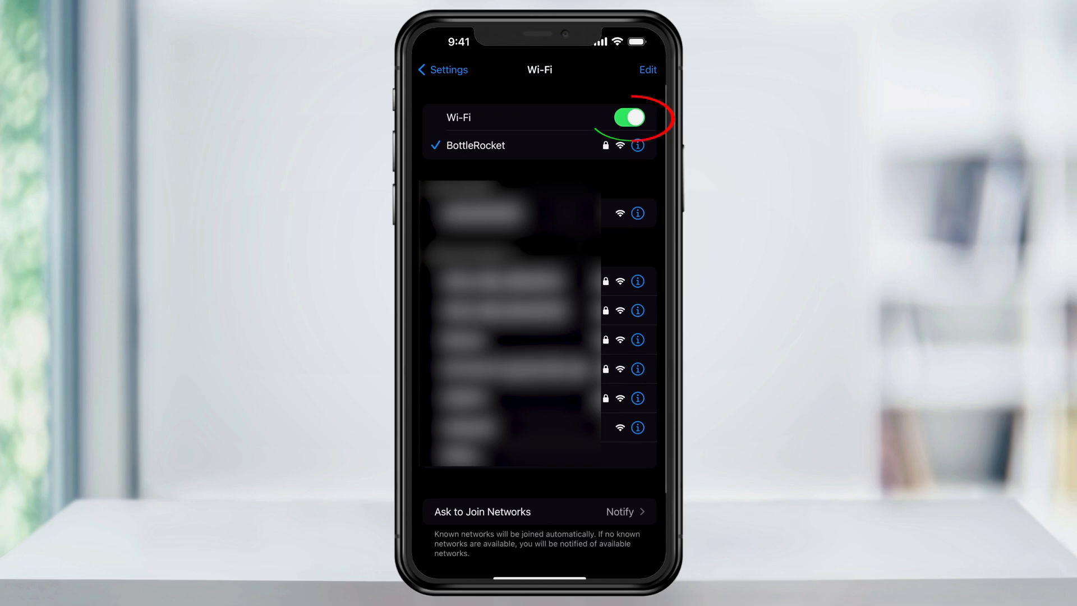
Switch Wi-Fi off with the toggle so the network list disappears.
click(626, 117)
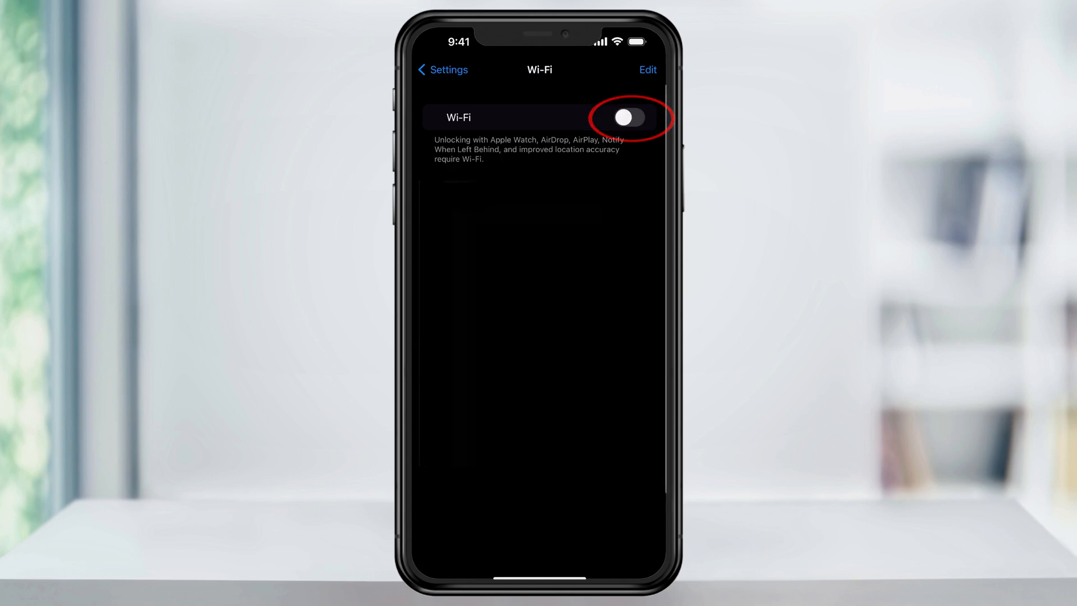
click(623, 116)
text(whats my)
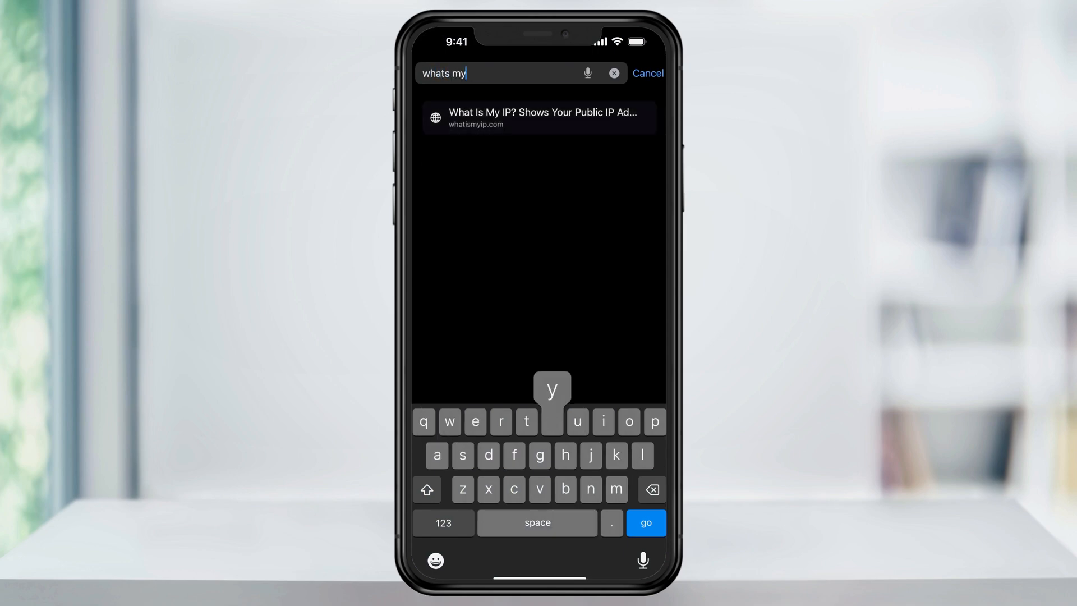
Search Safari for 'whats my ip' and look through the results down to WhatIsMyIP.com.
click(644, 523)
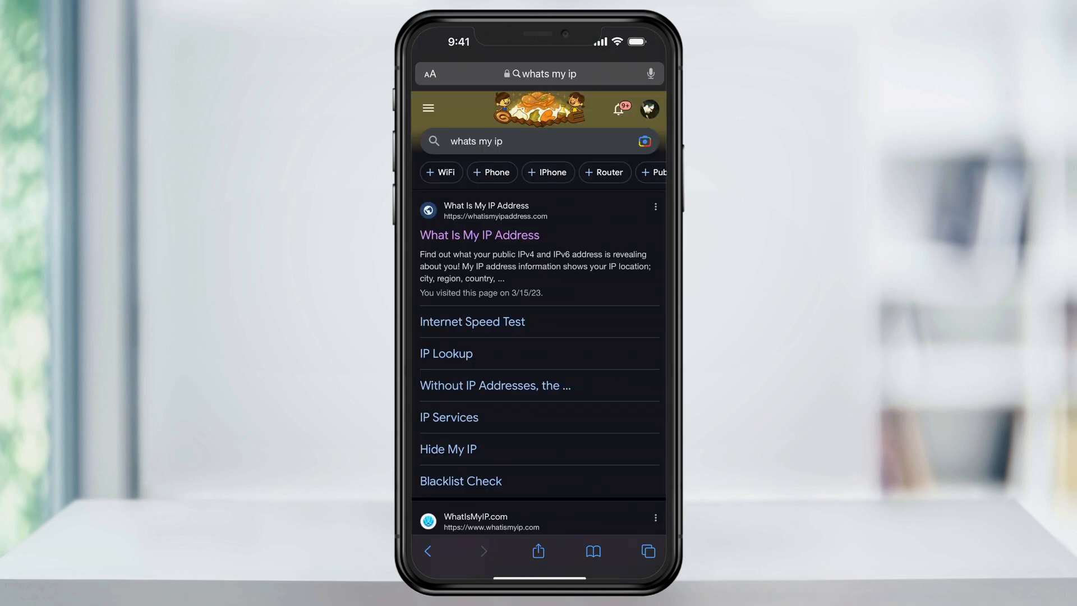
scroll(down, 3)
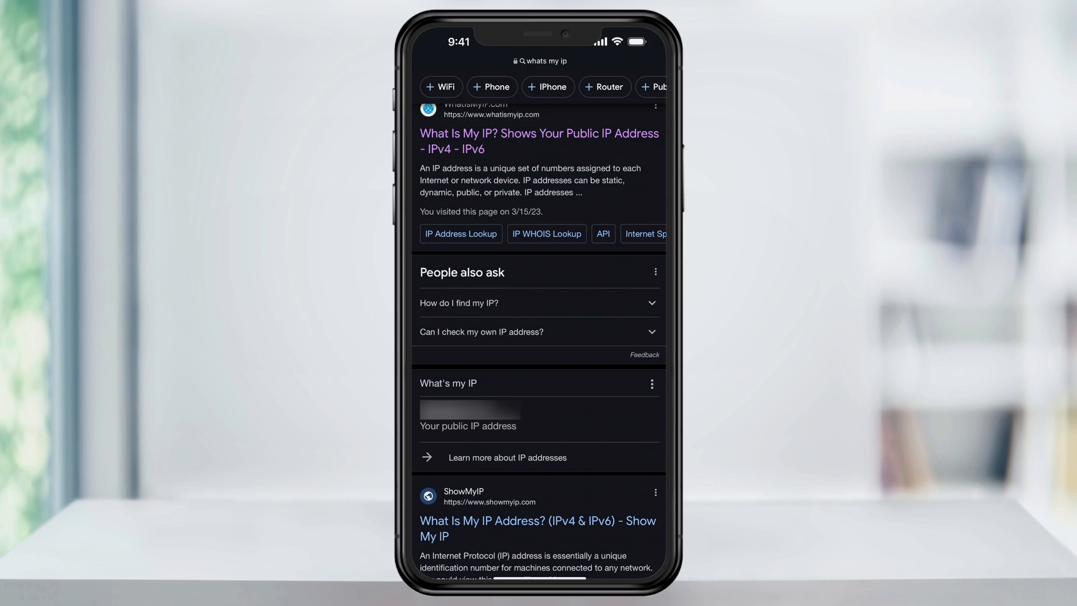
scroll(down, 3)
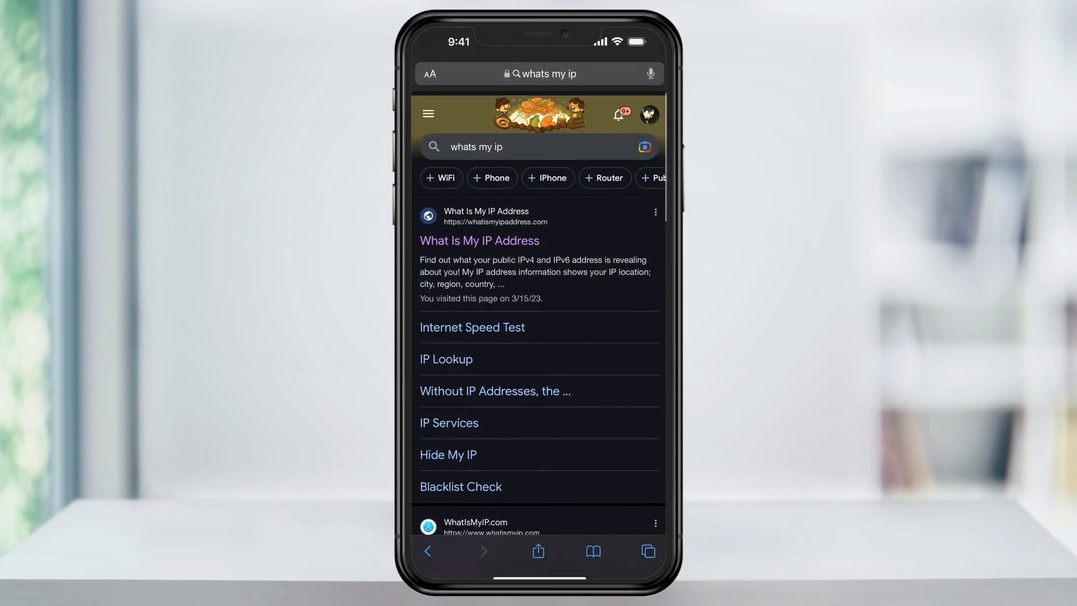
scroll(down, 3)
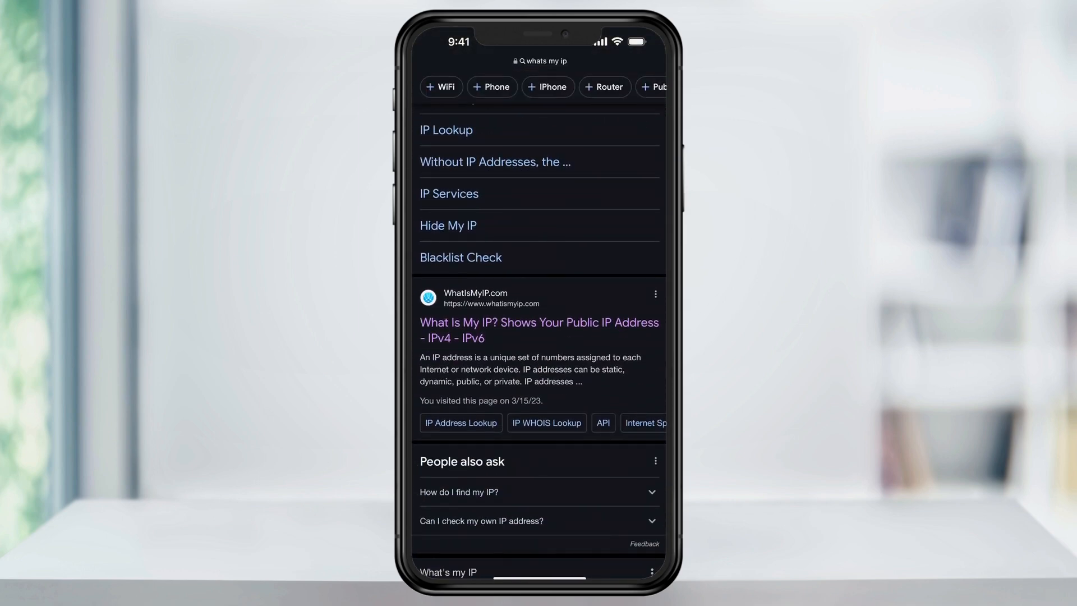
Open the WhatIsMyIP.com result to see the public IPv4 and IPv6 addresses.
click(539, 330)
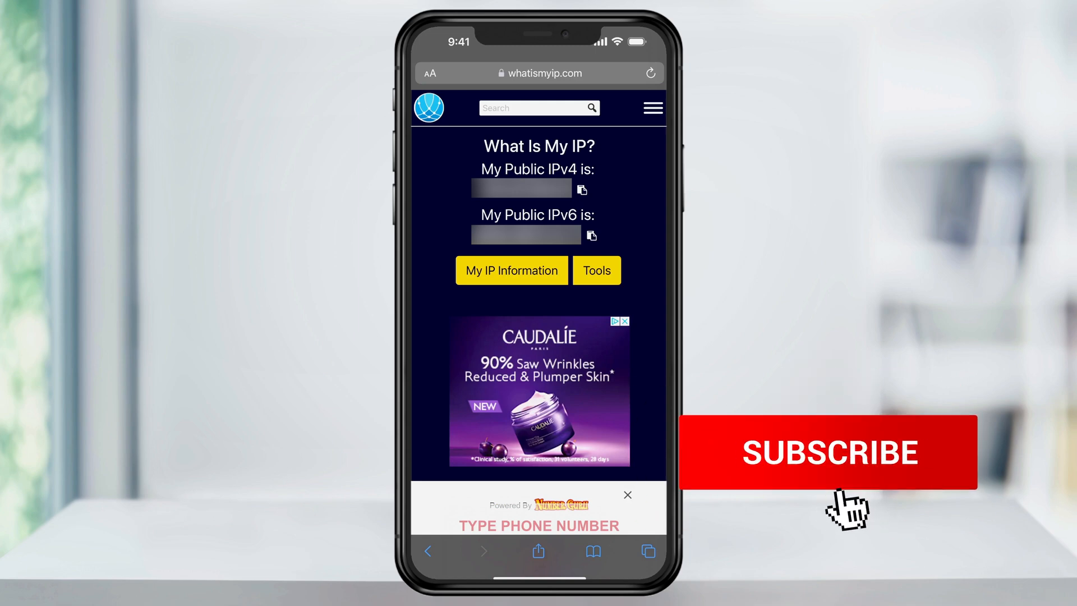
click(830, 452)
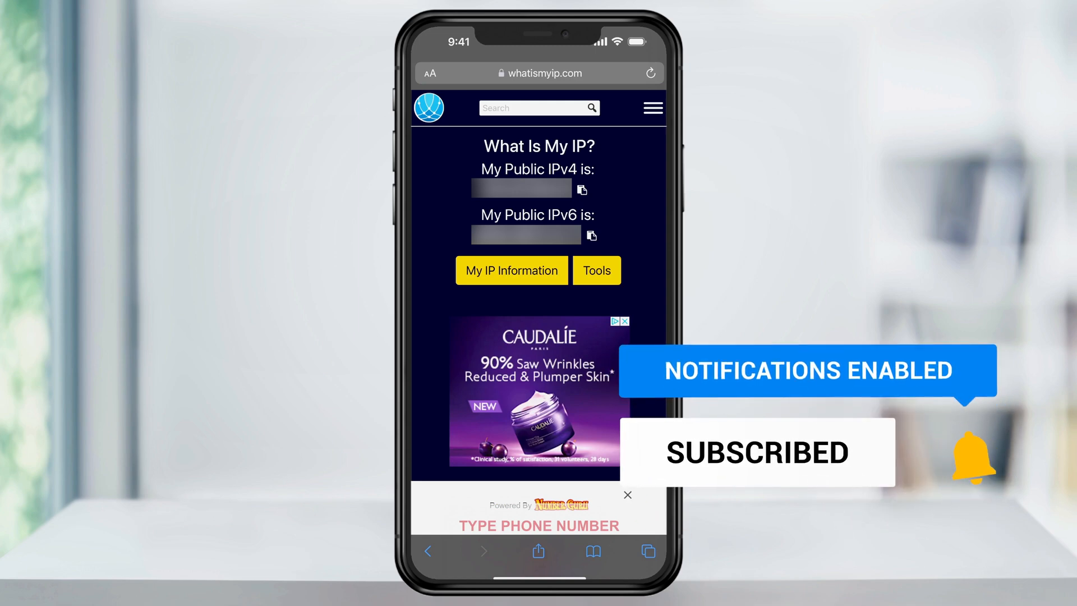